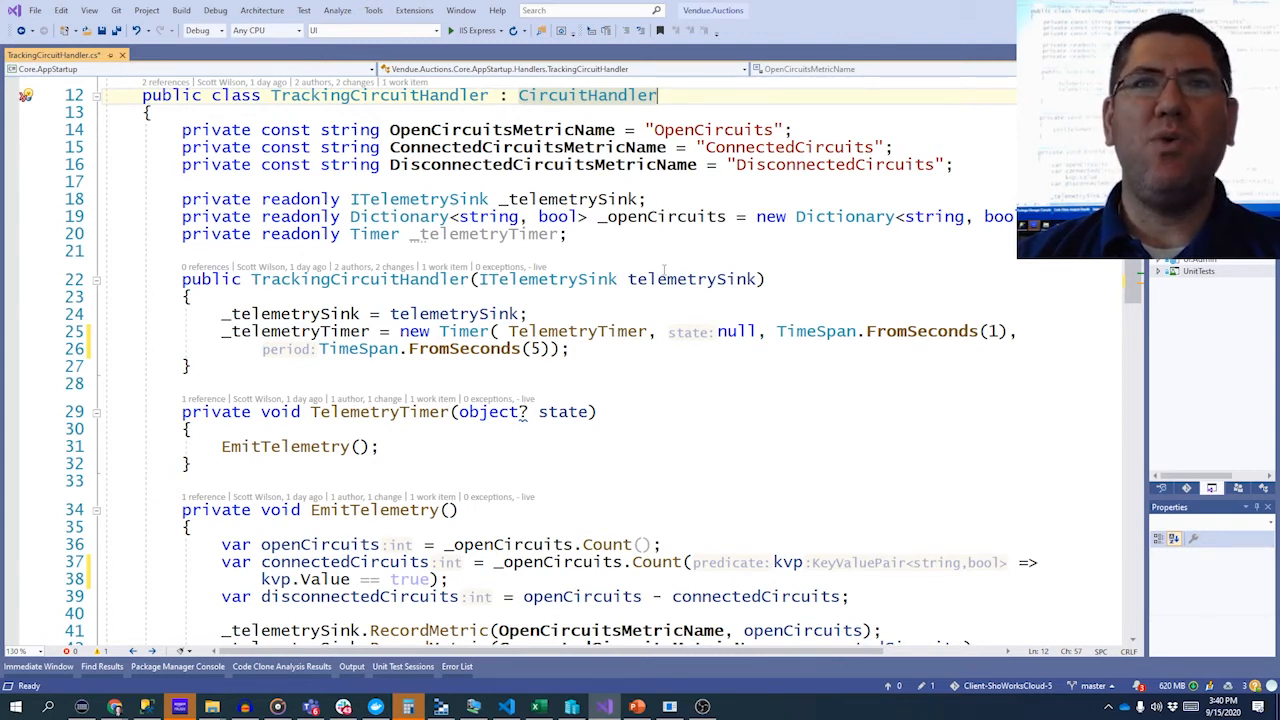
pyautogui.moveTo(756, 442)
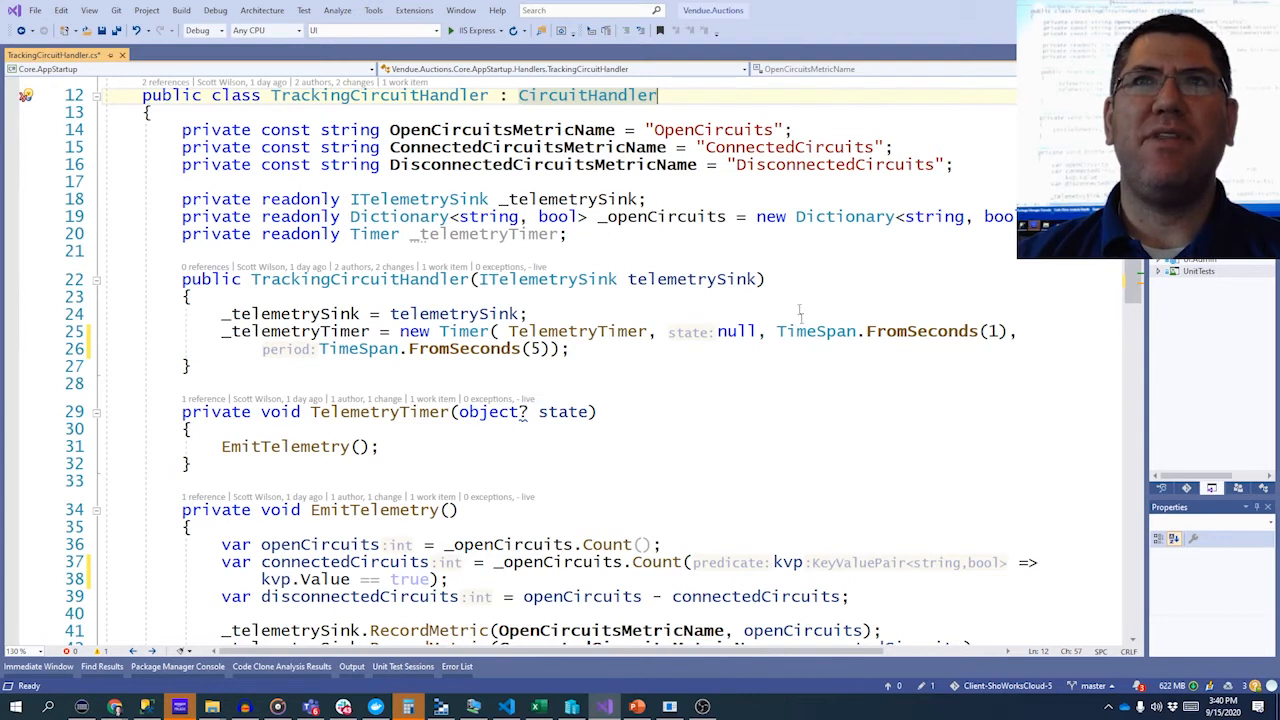
pyautogui.moveTo(488, 232)
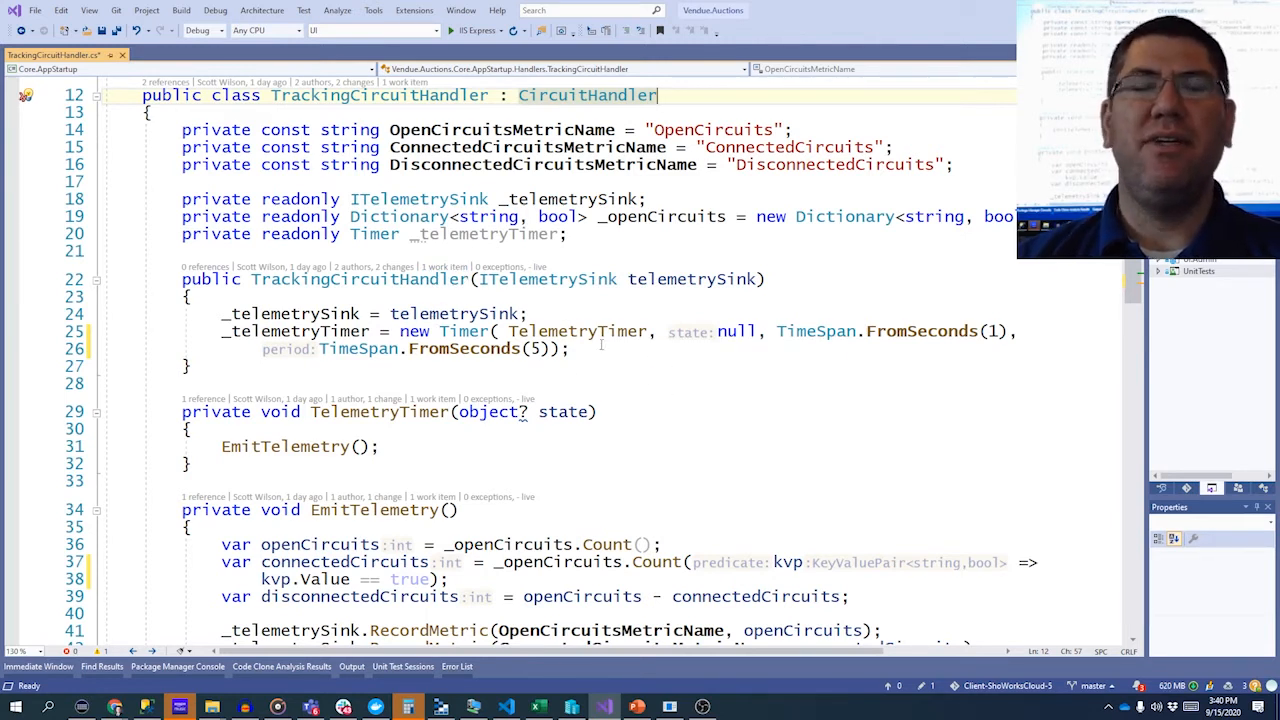
pyautogui.scroll(-3)
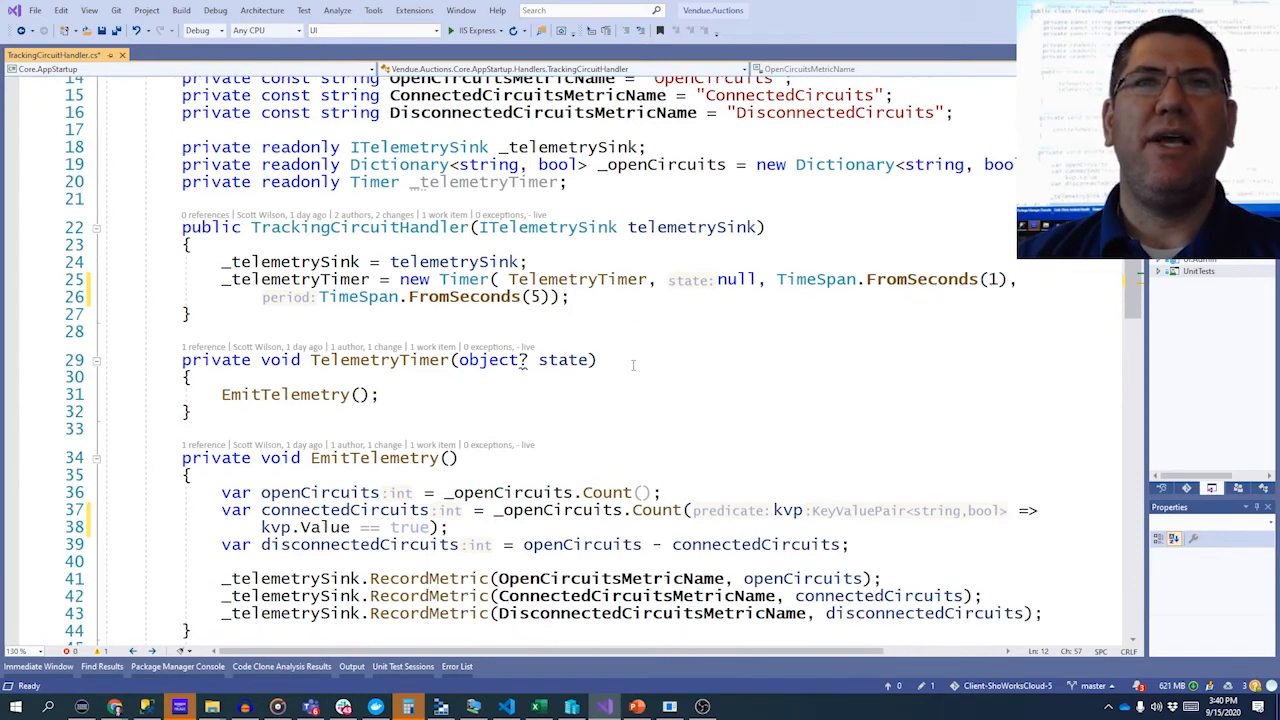
pyautogui.scroll(-3)
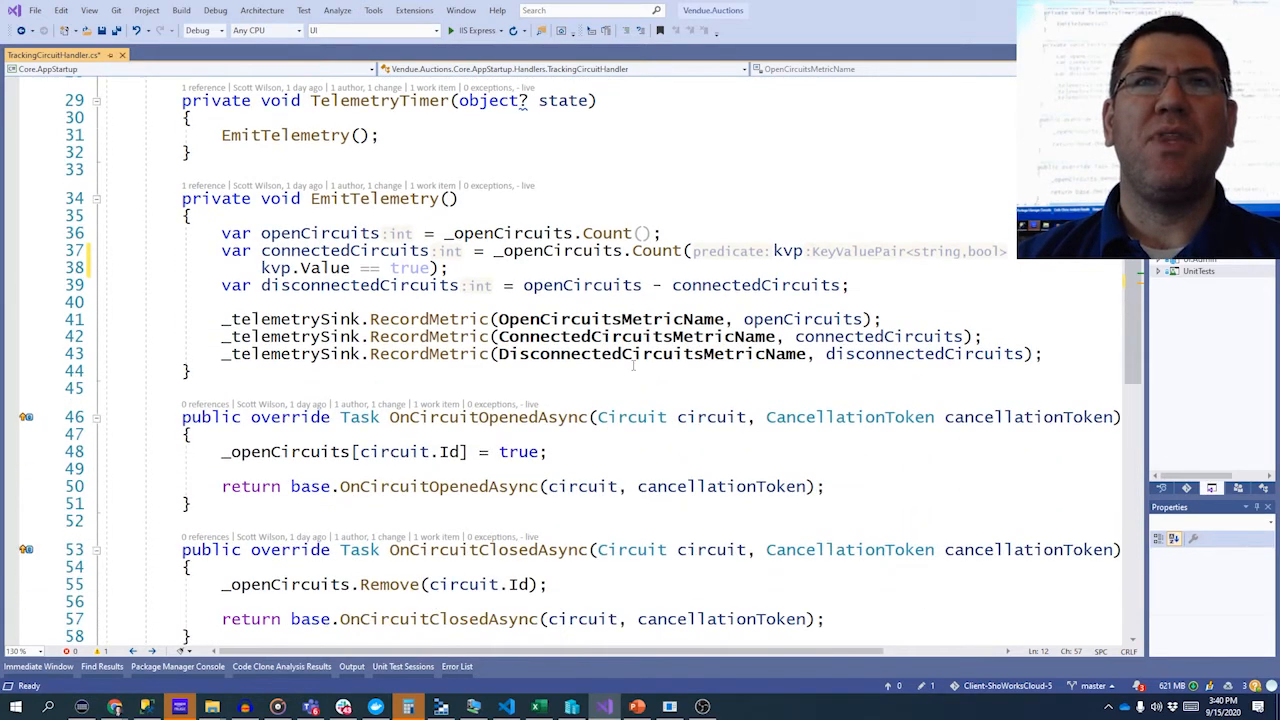
pyautogui.scroll(-3)
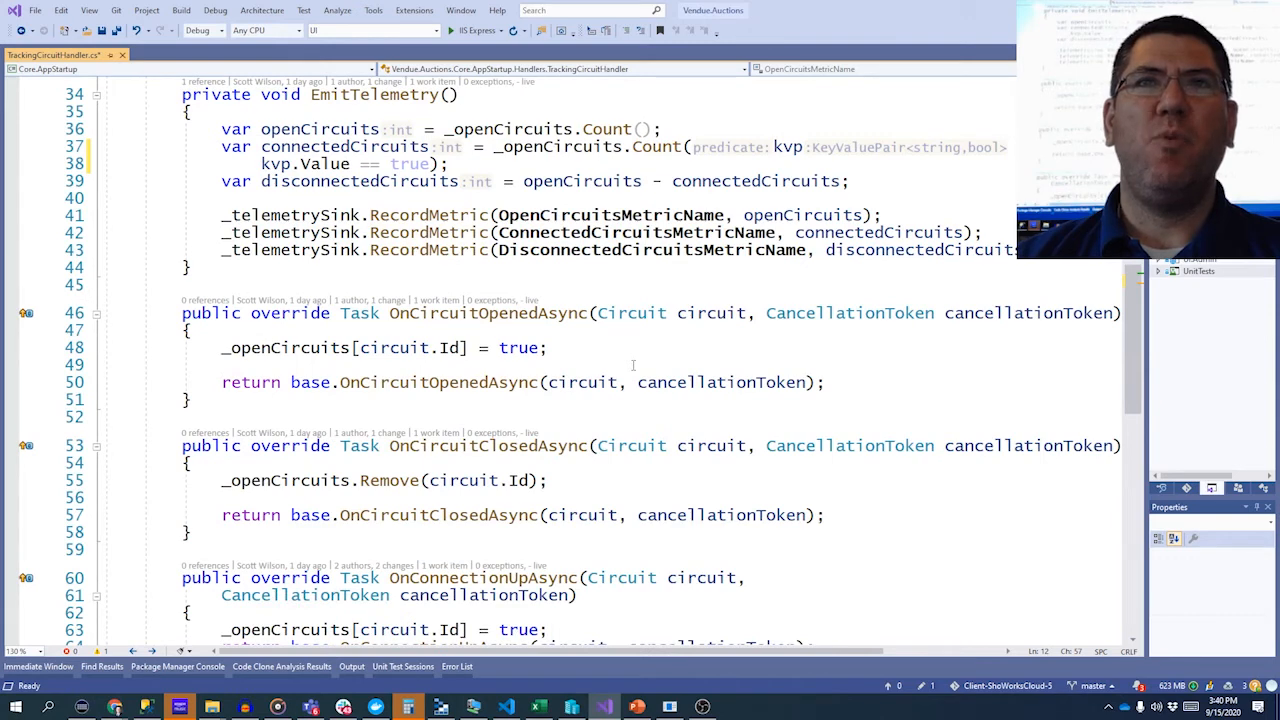
pyautogui.scroll(-3)
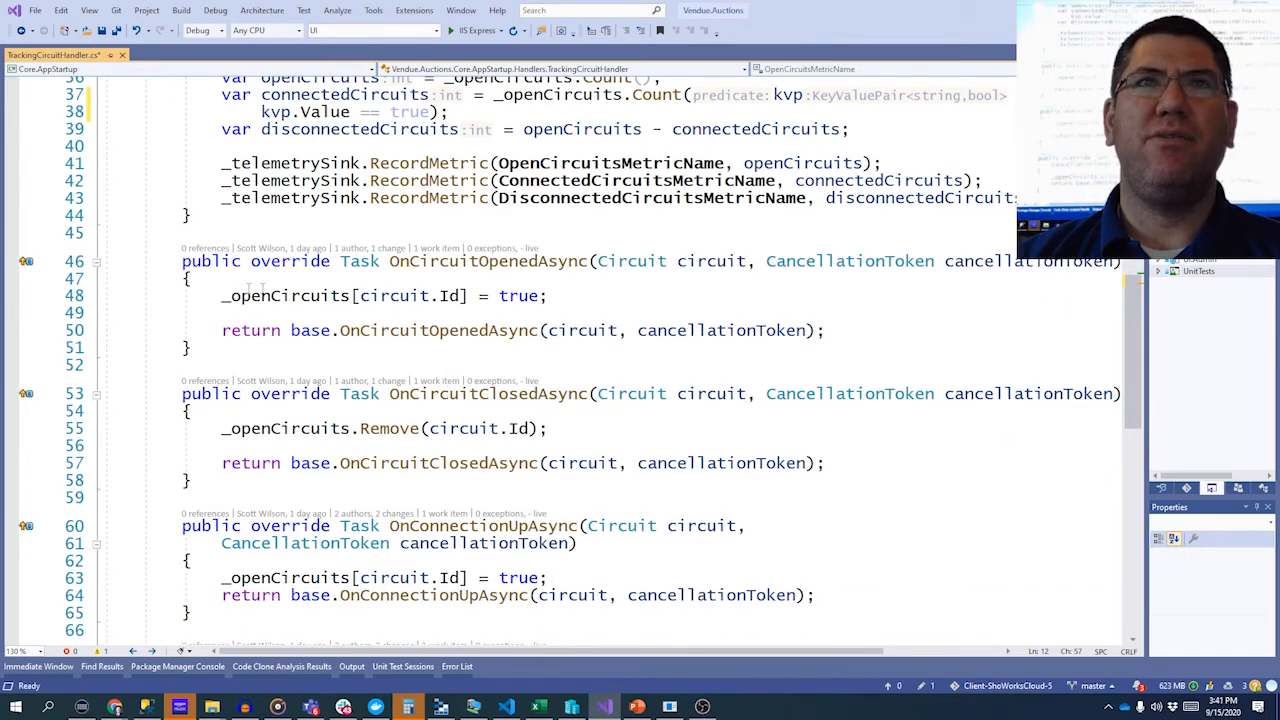
pyautogui.moveTo(460, 260)
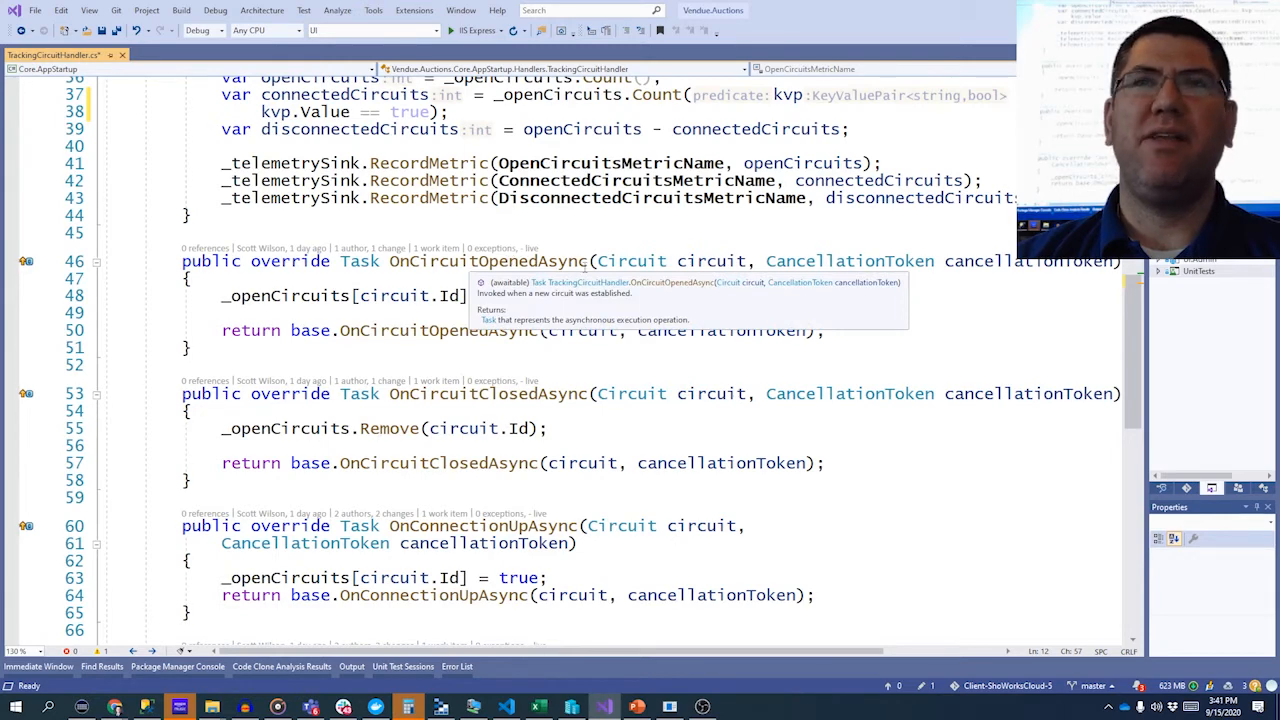